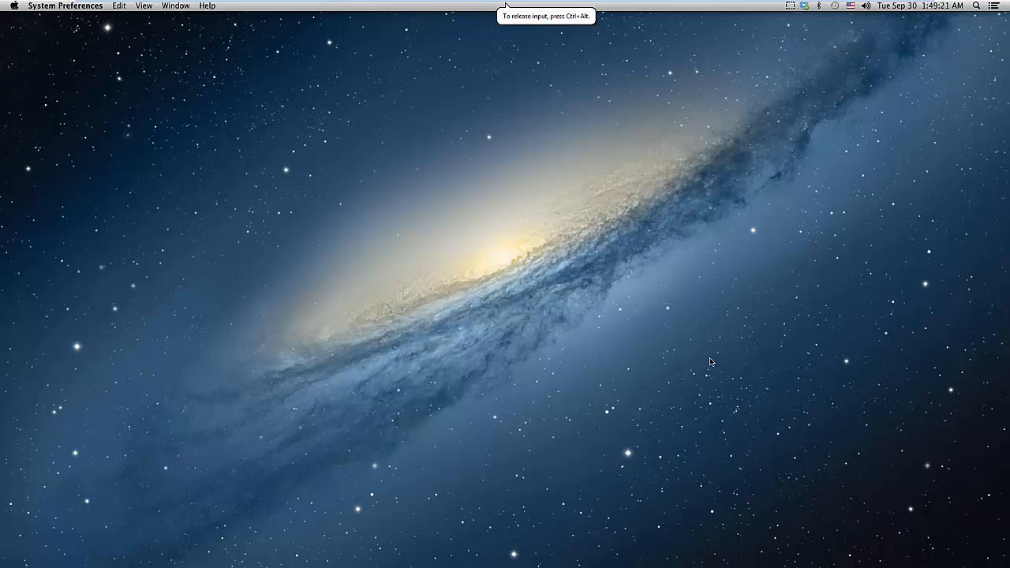
pyautogui.moveTo(890, 469)
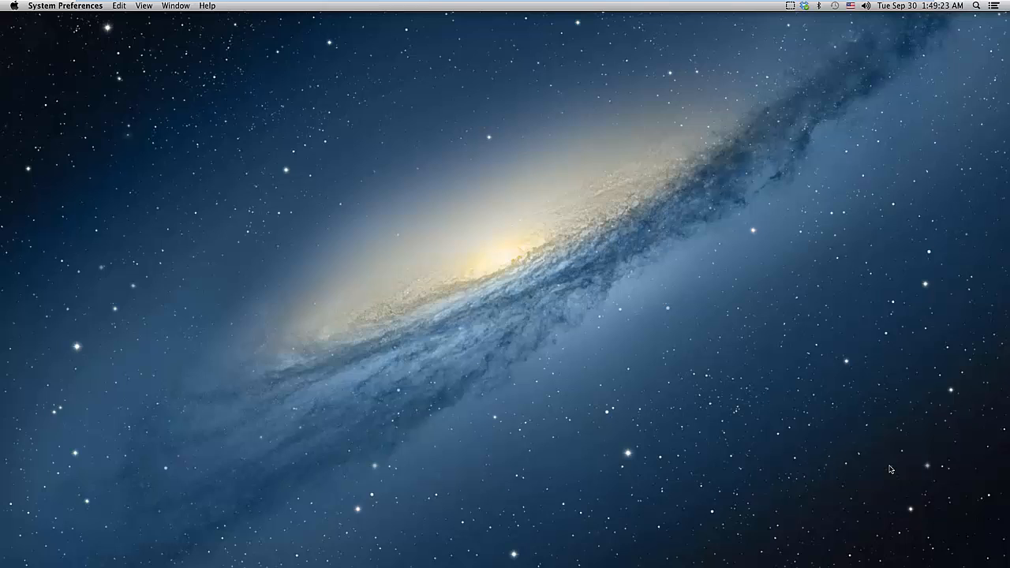
pyautogui.moveTo(702, 377)
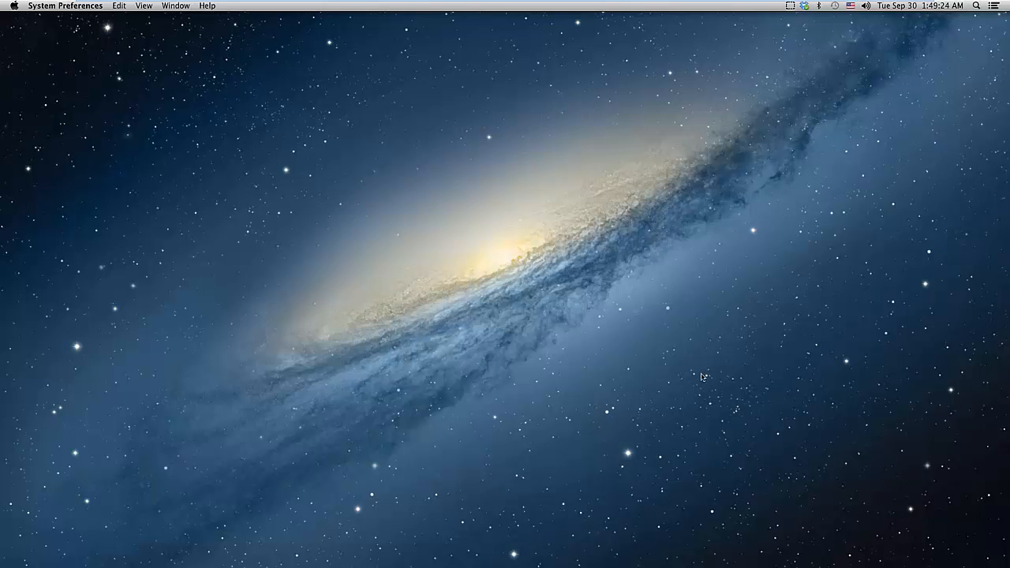
pyautogui.moveTo(877, 476)
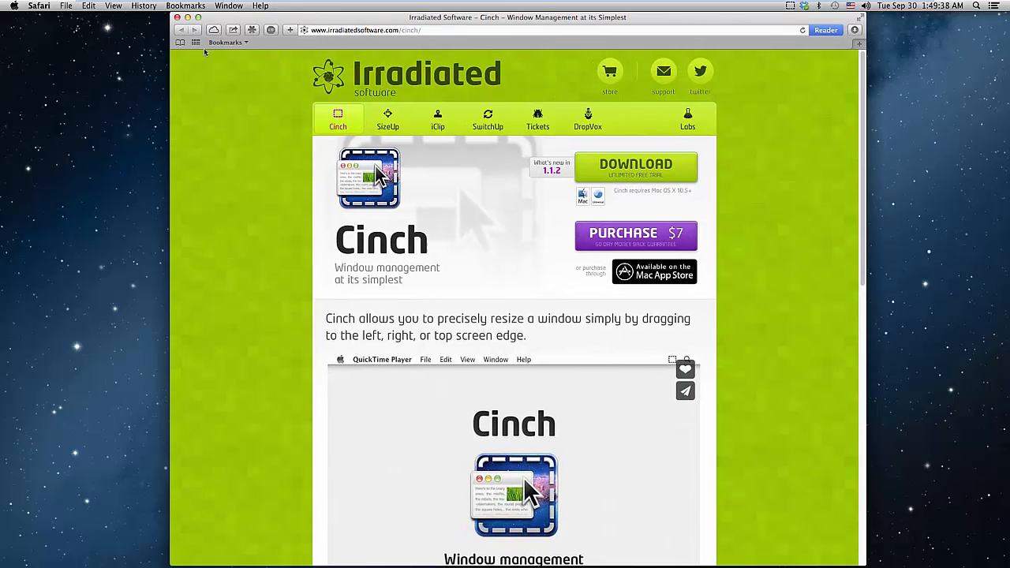
pyautogui.moveTo(234, 513)
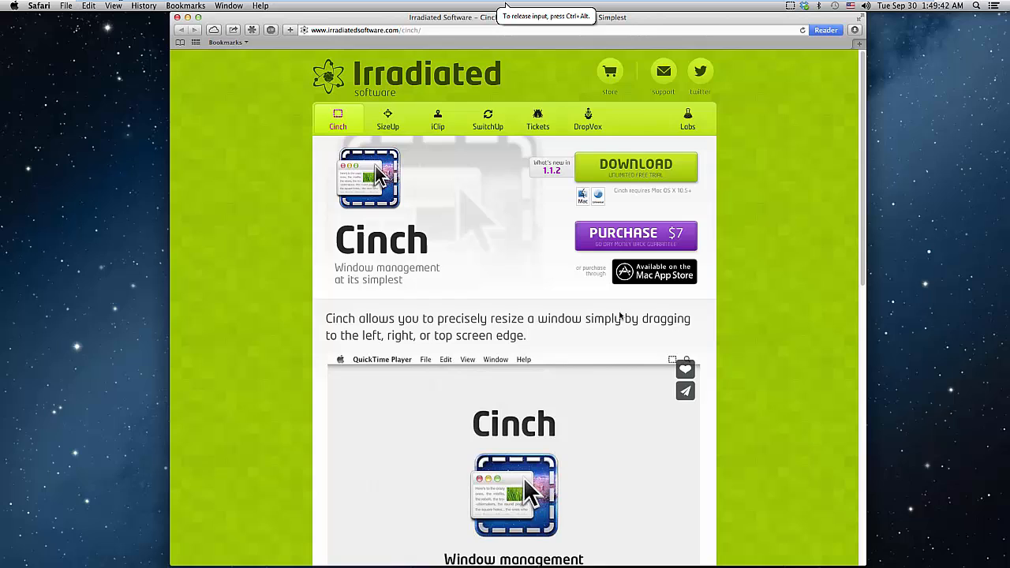
pyautogui.moveTo(655, 314)
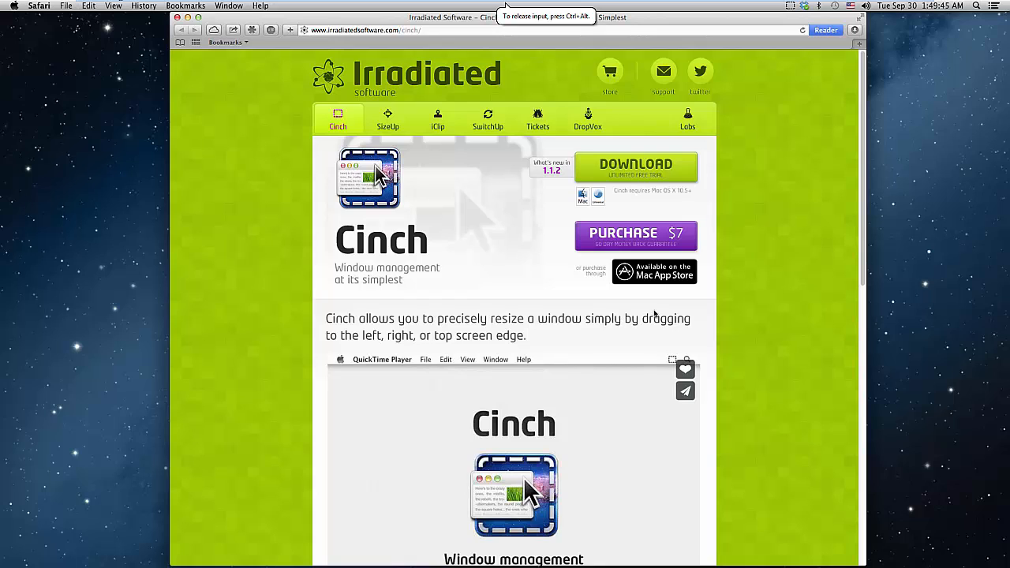
pyautogui.moveTo(590, 375)
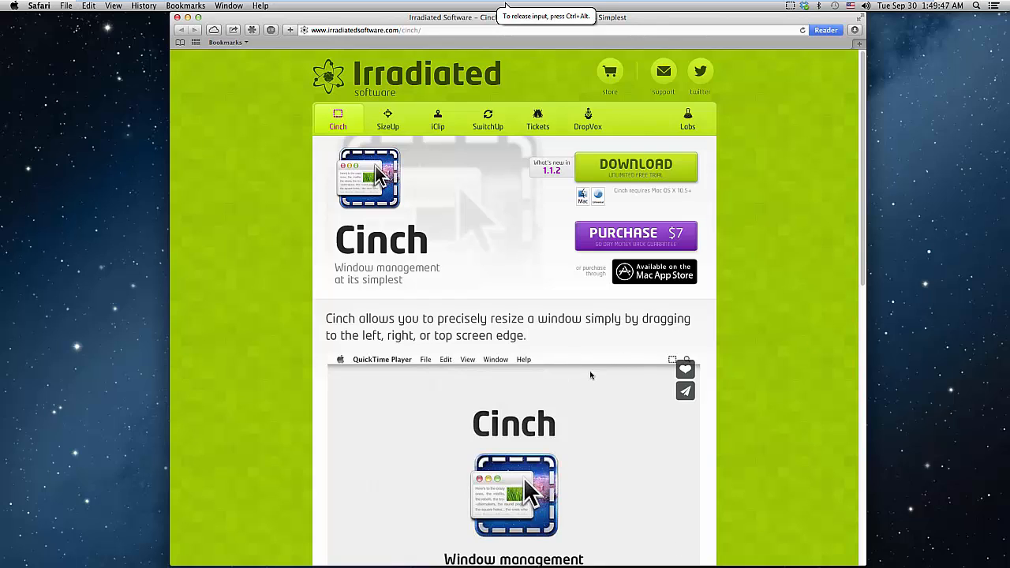
pyautogui.moveTo(782, 49)
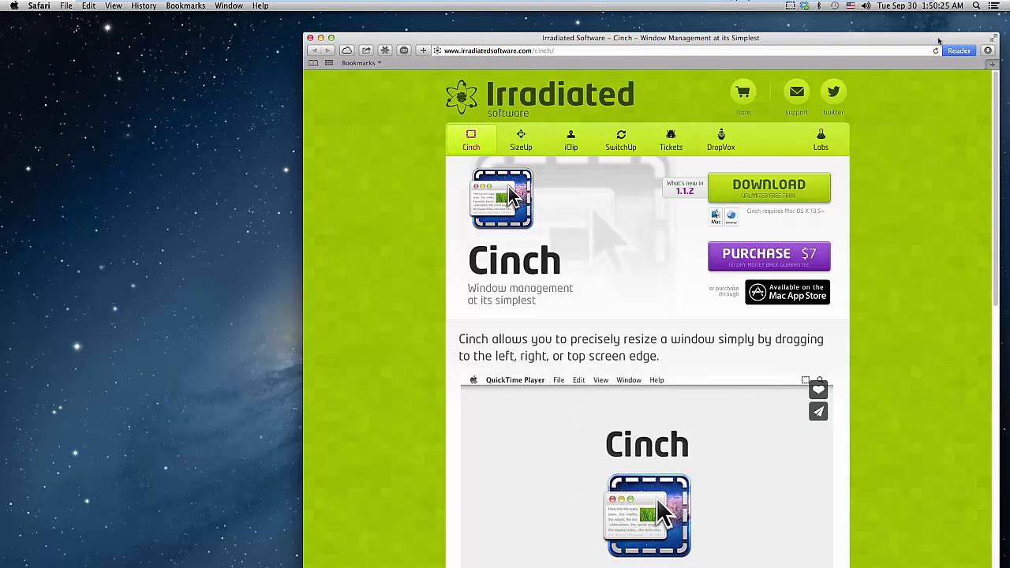
pyautogui.moveTo(556, 249)
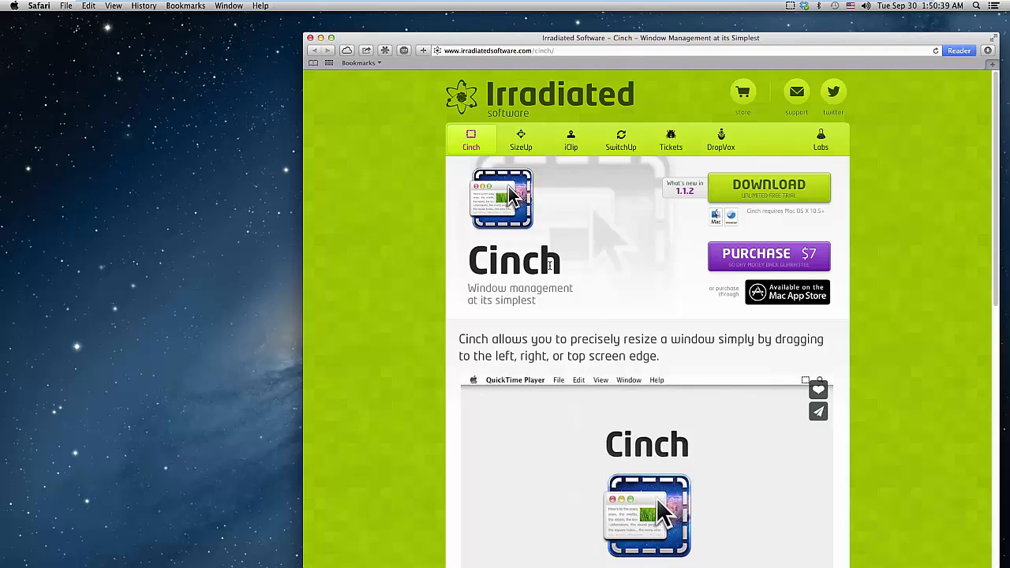
pyautogui.moveTo(842, 267)
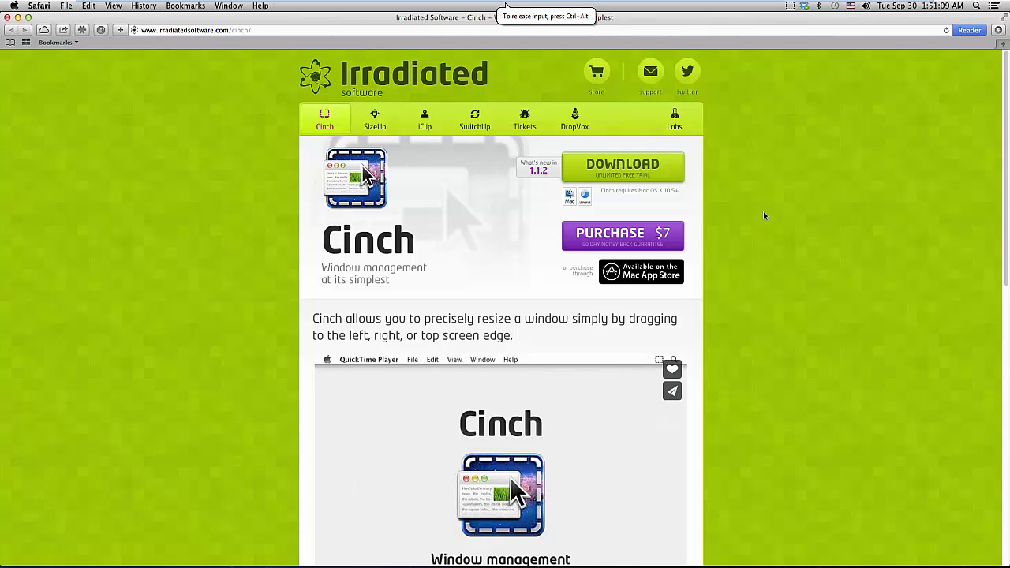
pyautogui.moveTo(360, 359)
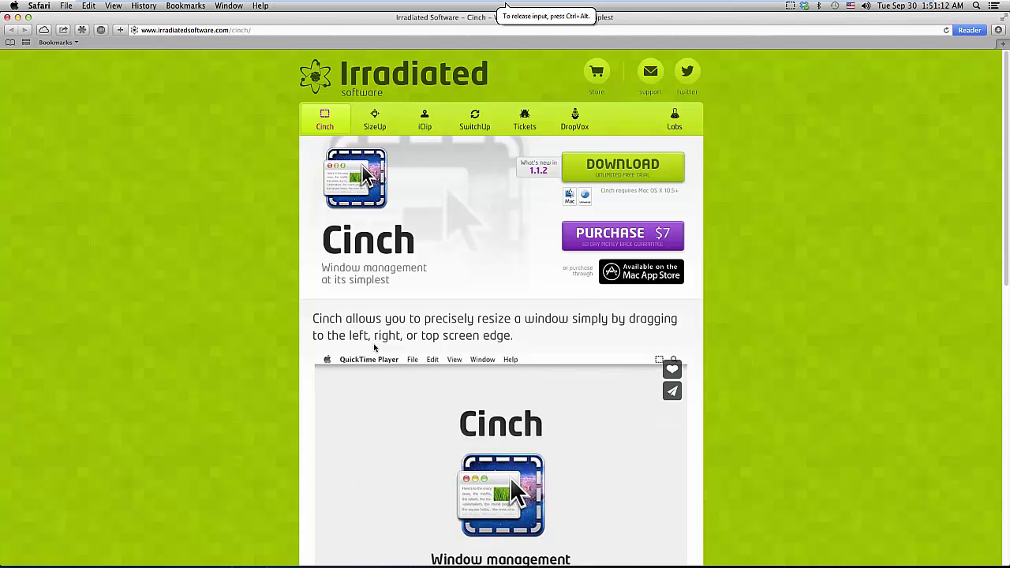
pyautogui.moveTo(598, 292)
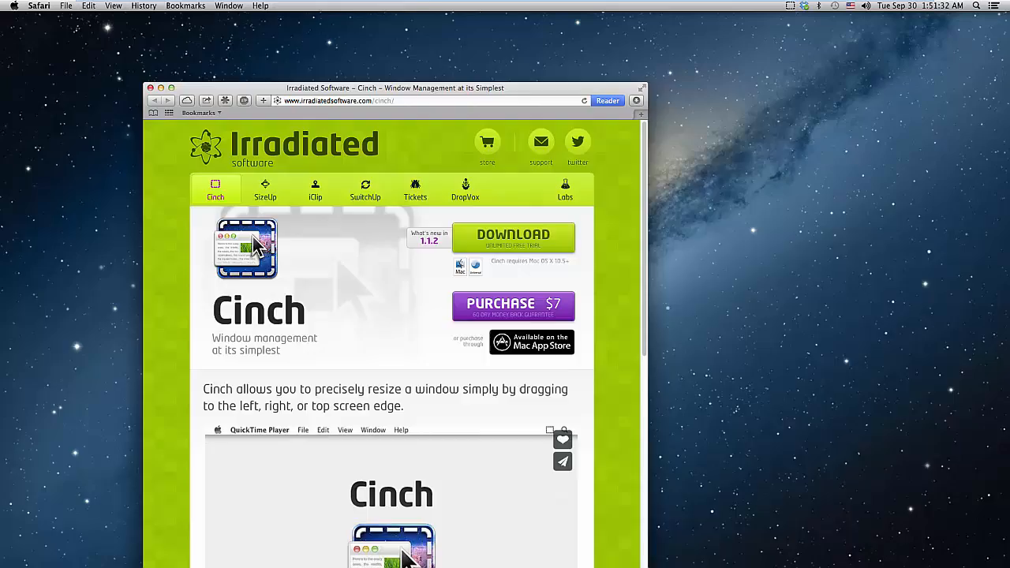
# Unsnap the Safari window from the top edge and move it toward the lower right
pyautogui.moveTo(395, 88); pyautogui.dragTo(852, 224)
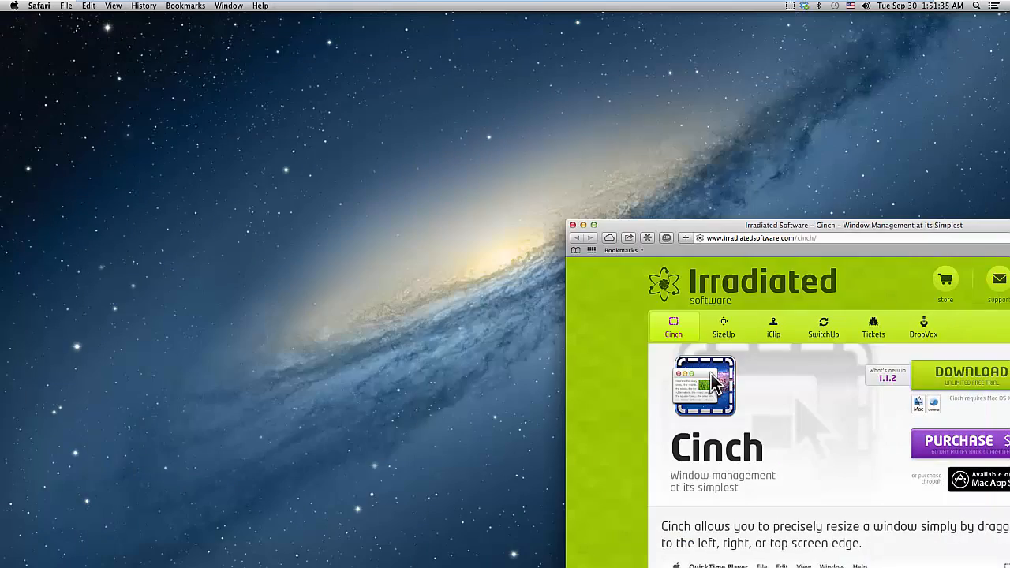